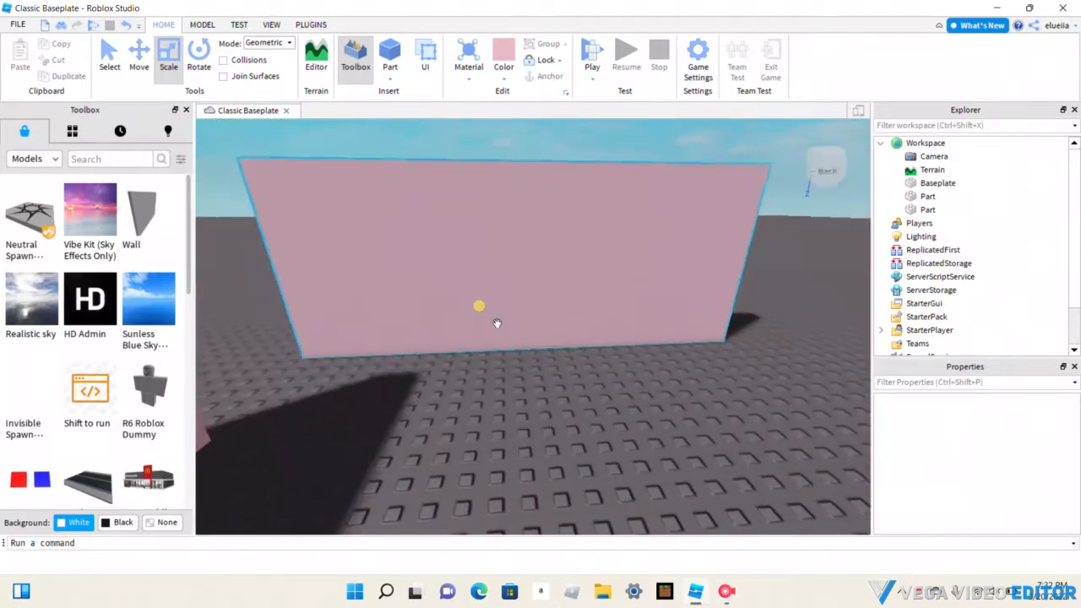
# Step: Search the Toolbox's Images category for 'wall' and choose the 'wallpaper' suggestion
pyautogui.moveTo(496, 323); pyautogui.dragTo(341, 317)
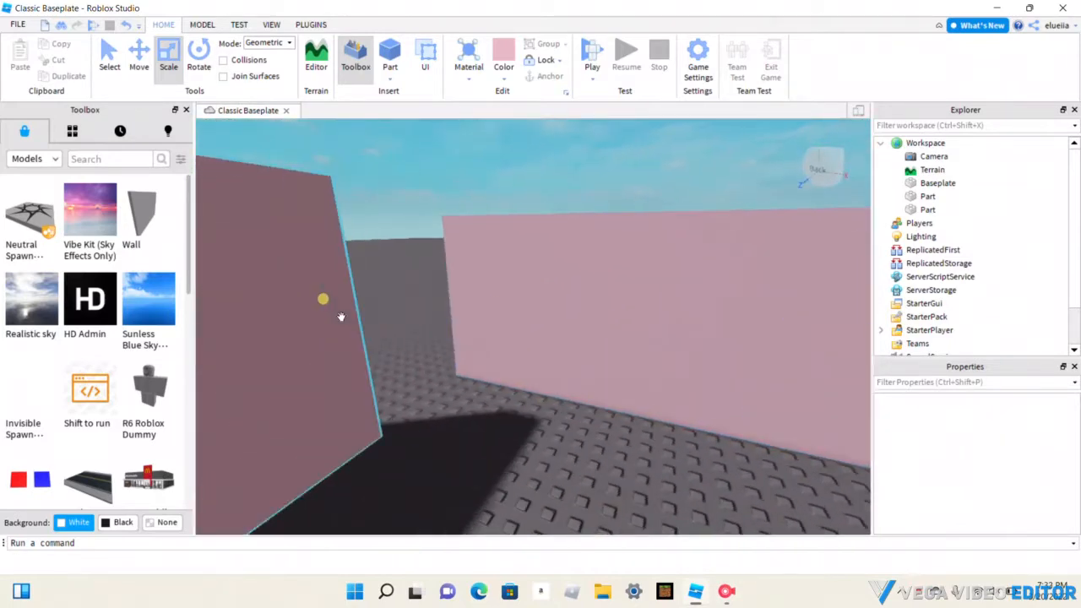
pyautogui.moveTo(324, 299); pyautogui.dragTo(477, 288)
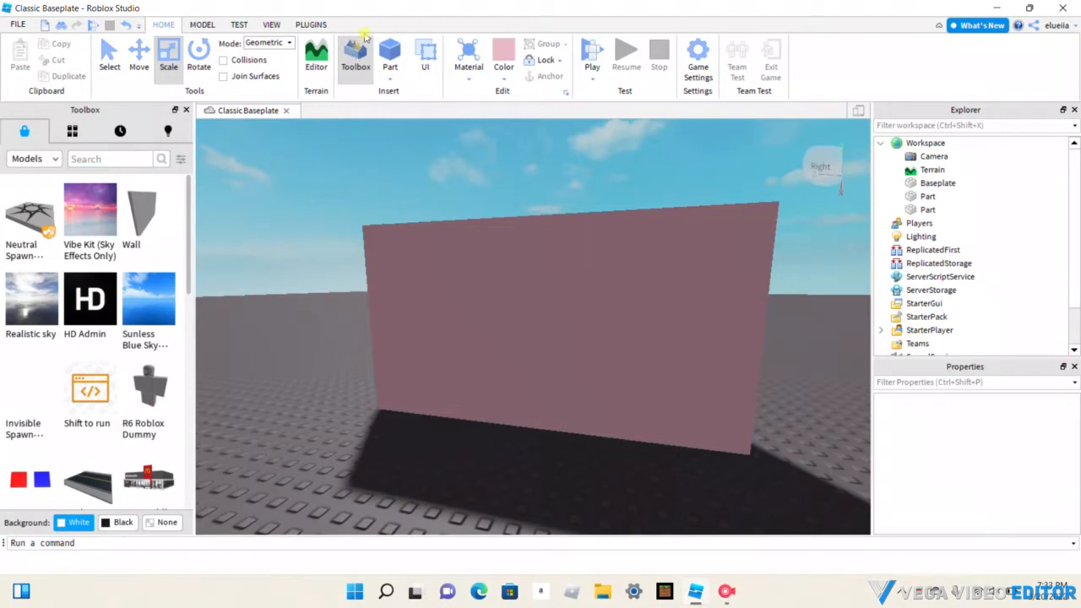
pyautogui.moveTo(162, 24)
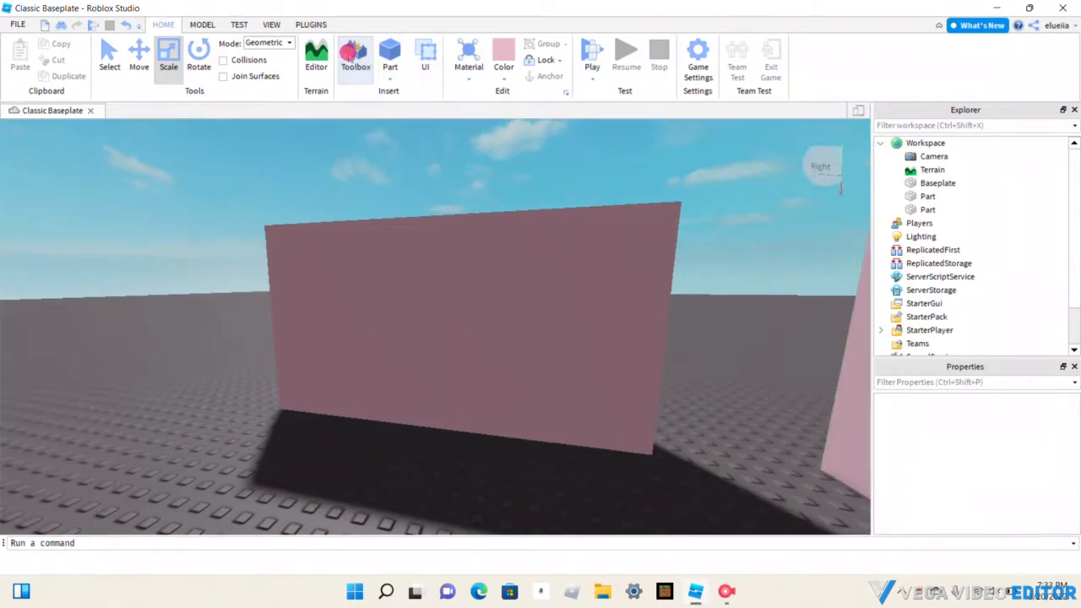
pyautogui.click(355, 59)
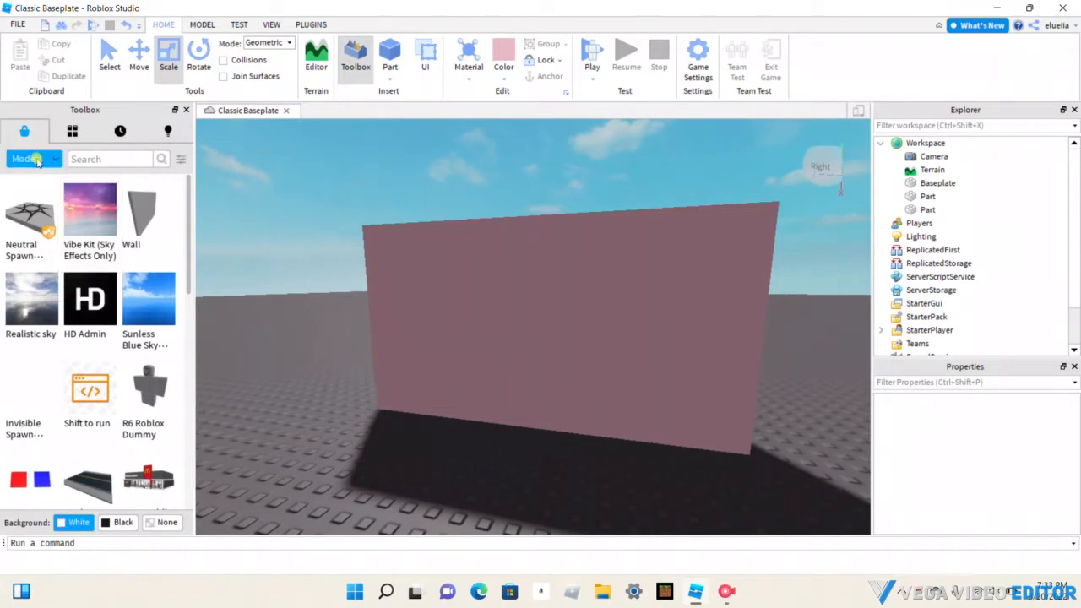
pyautogui.click(34, 159)
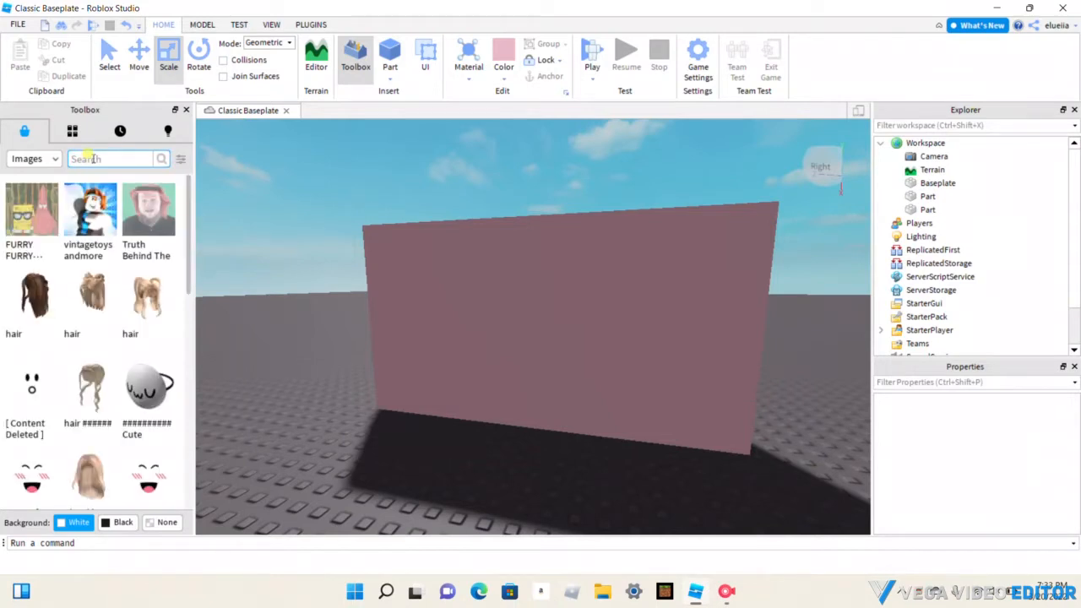
pyautogui.write('wall')
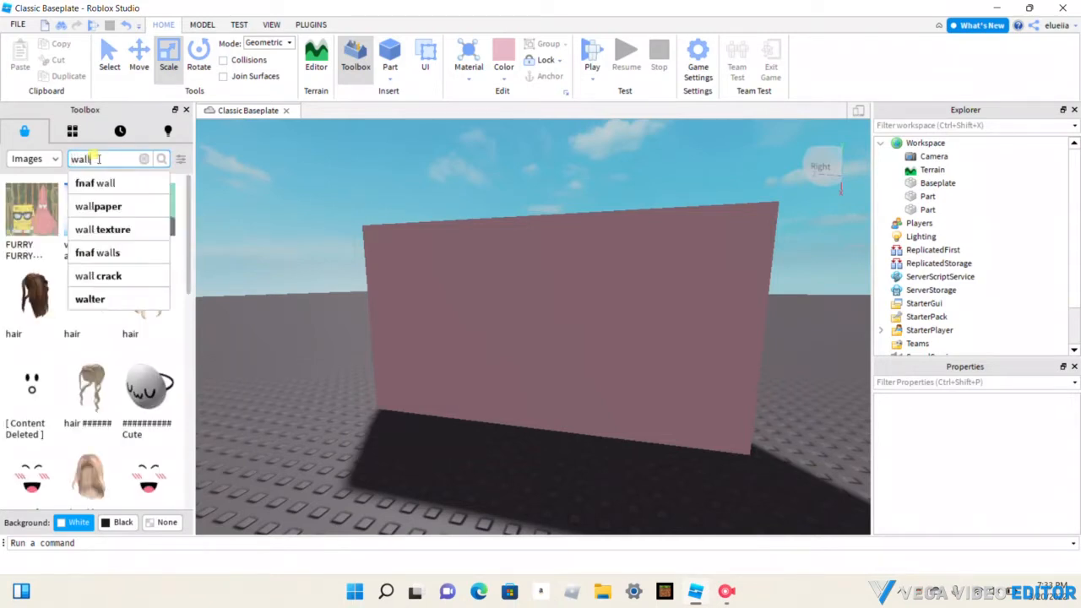
pyautogui.click(98, 206)
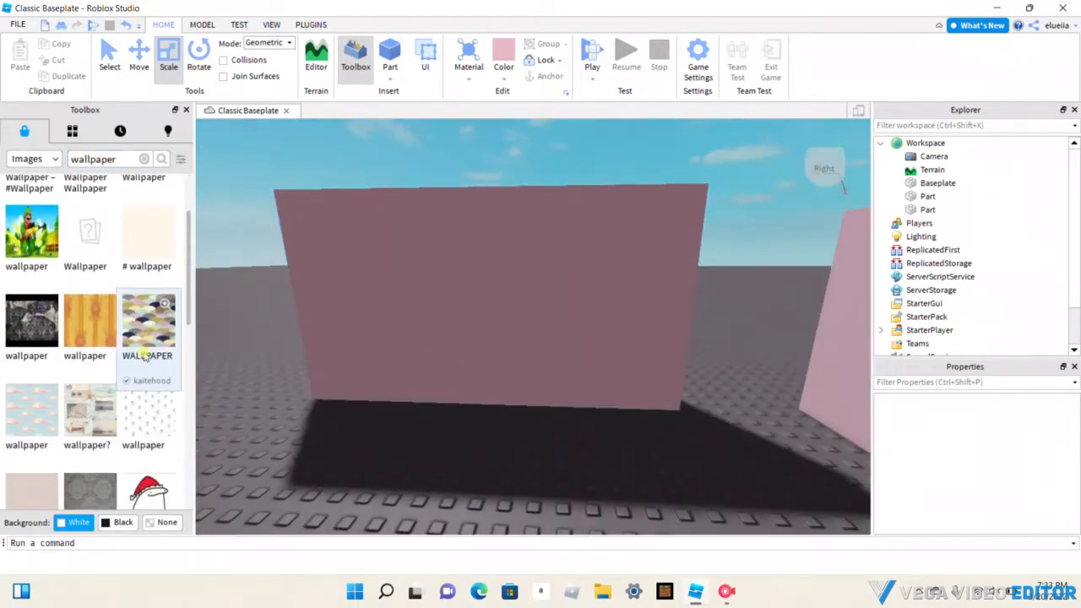
pyautogui.moveTo(149, 414)
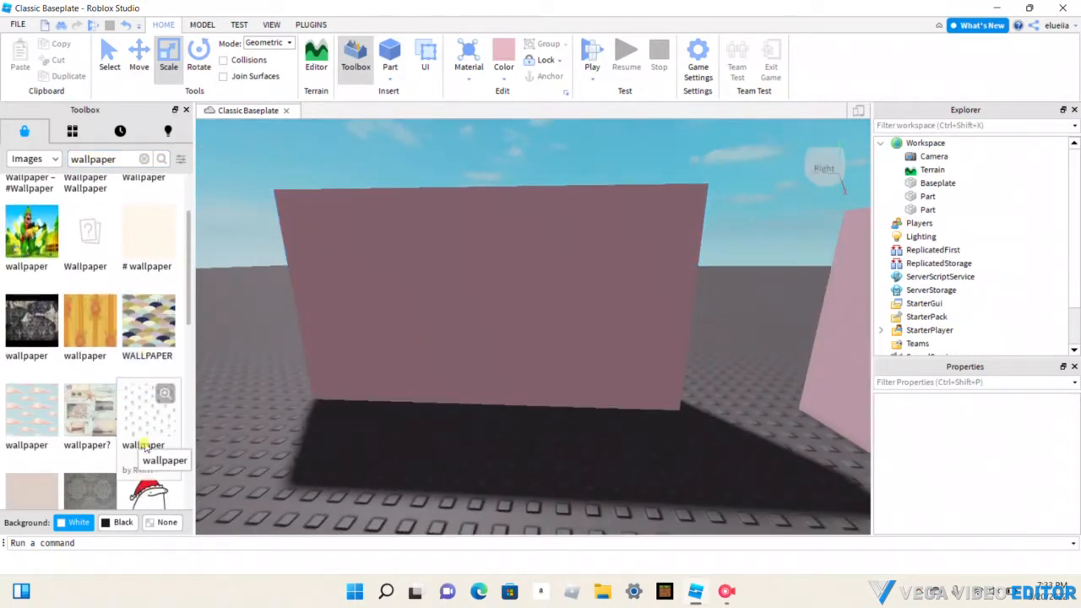
# Step: Insert a wallpaper image from the results as a Decal on the first wall Part
pyautogui.click(149, 410)
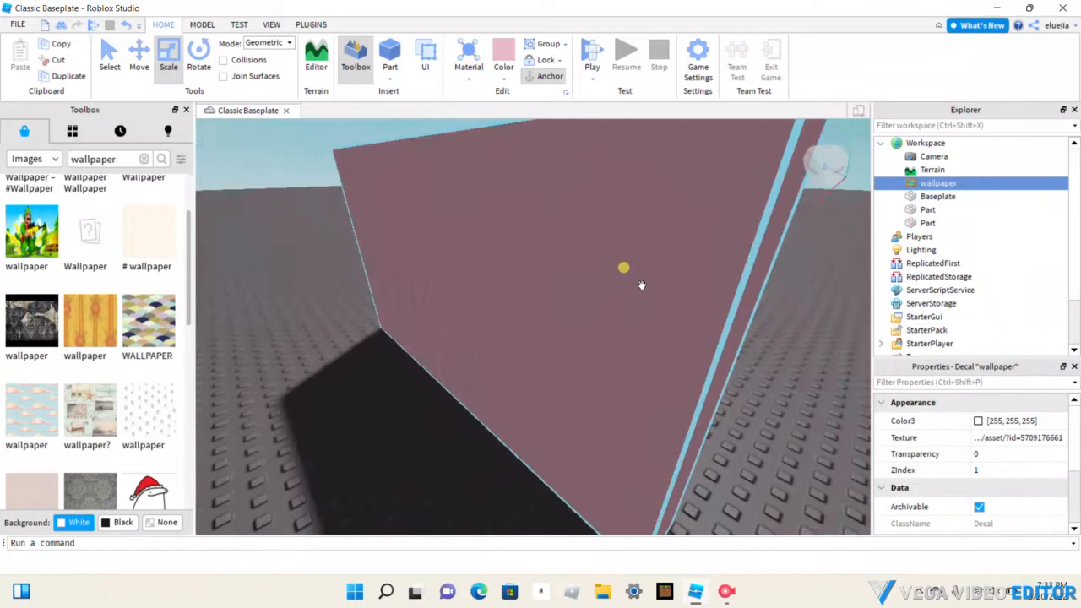
pyautogui.click(929, 223)
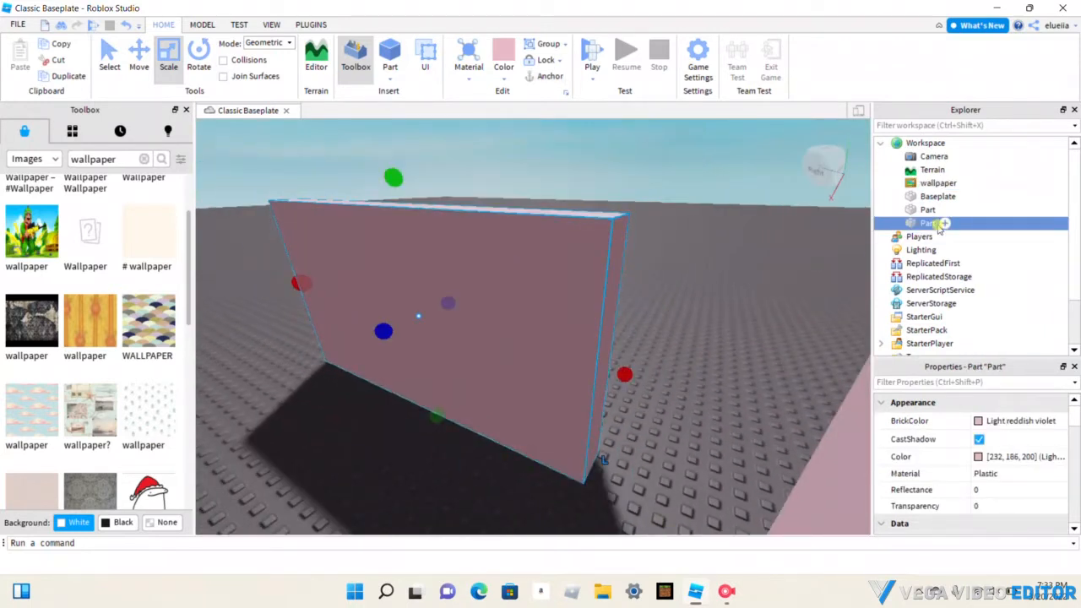
pyautogui.moveTo(938, 183)
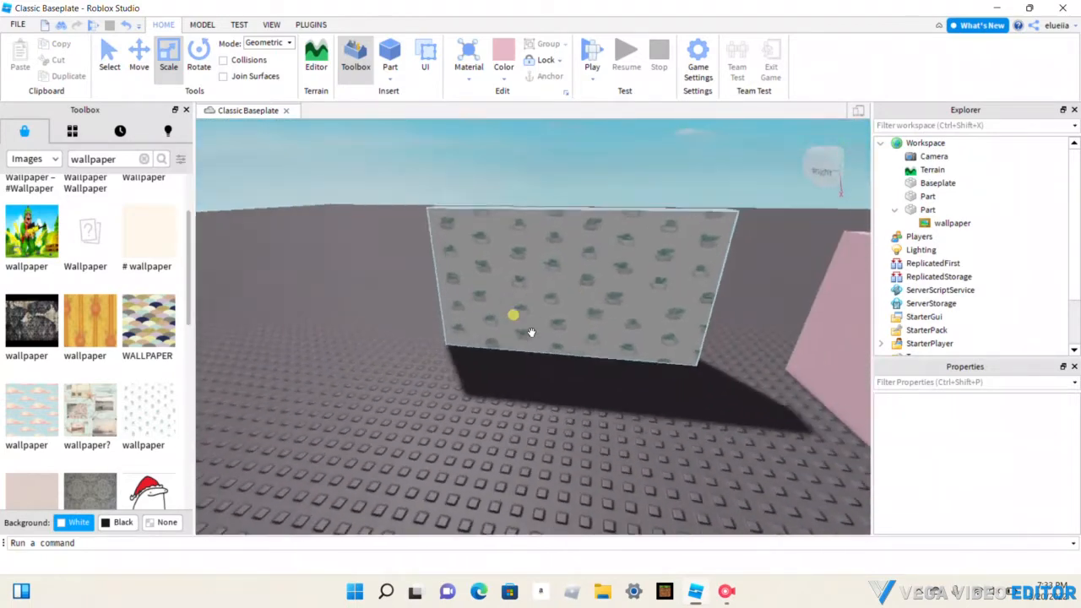
pyautogui.moveTo(532, 331); pyautogui.dragTo(493, 353)
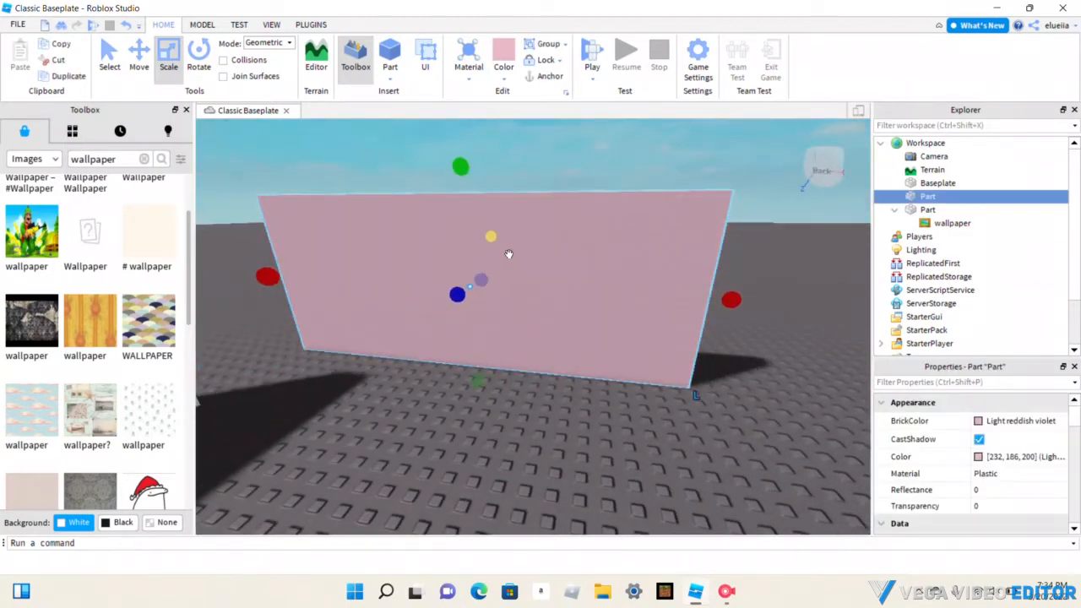
# Step: Insert a Texture object into the plain pink wall via Insert Object
pyautogui.rightClick(508, 254)
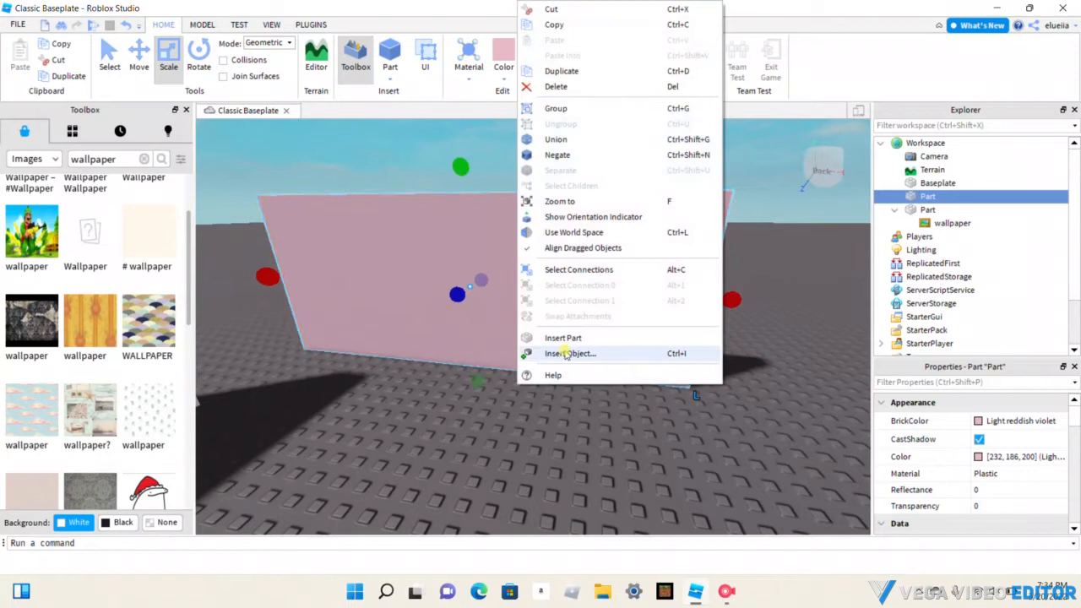
pyautogui.click(569, 353)
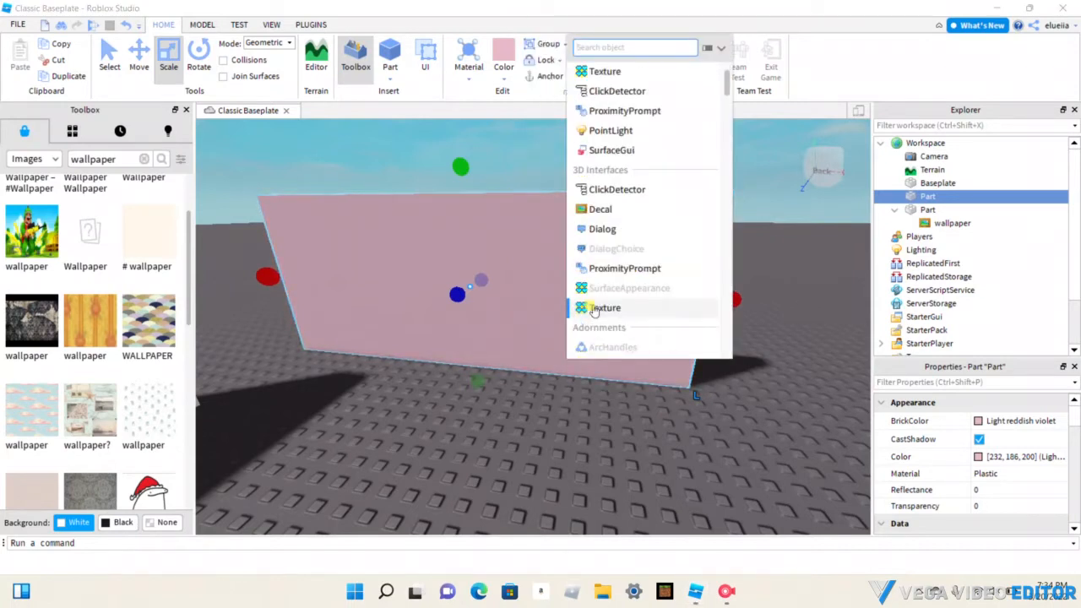
pyautogui.click(607, 307)
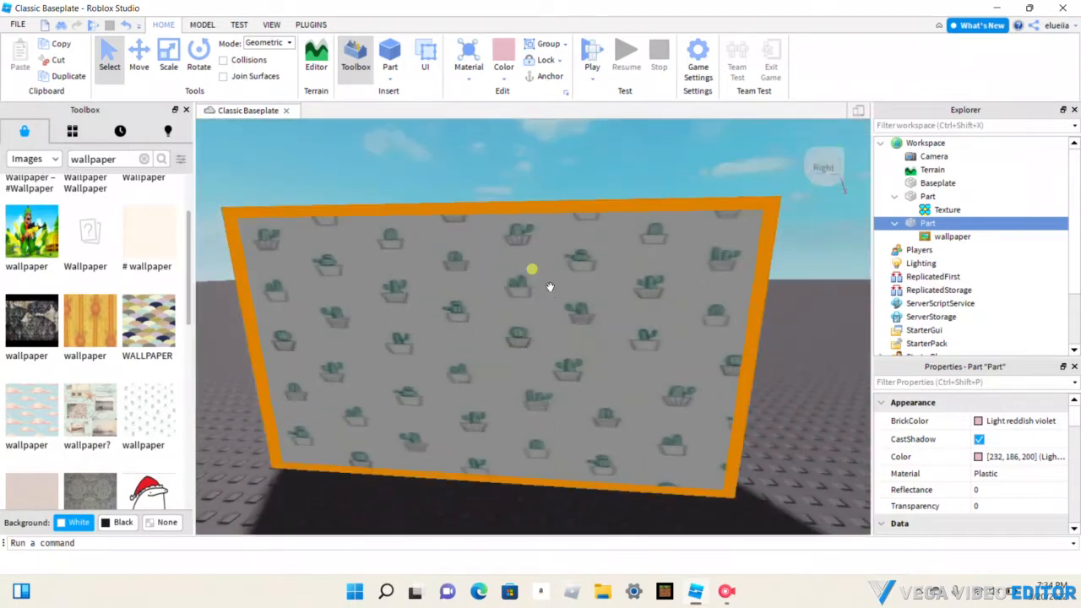
# Step: Copy the asset id from the Decal's Texture property and select the new Texture object
pyautogui.click(953, 237)
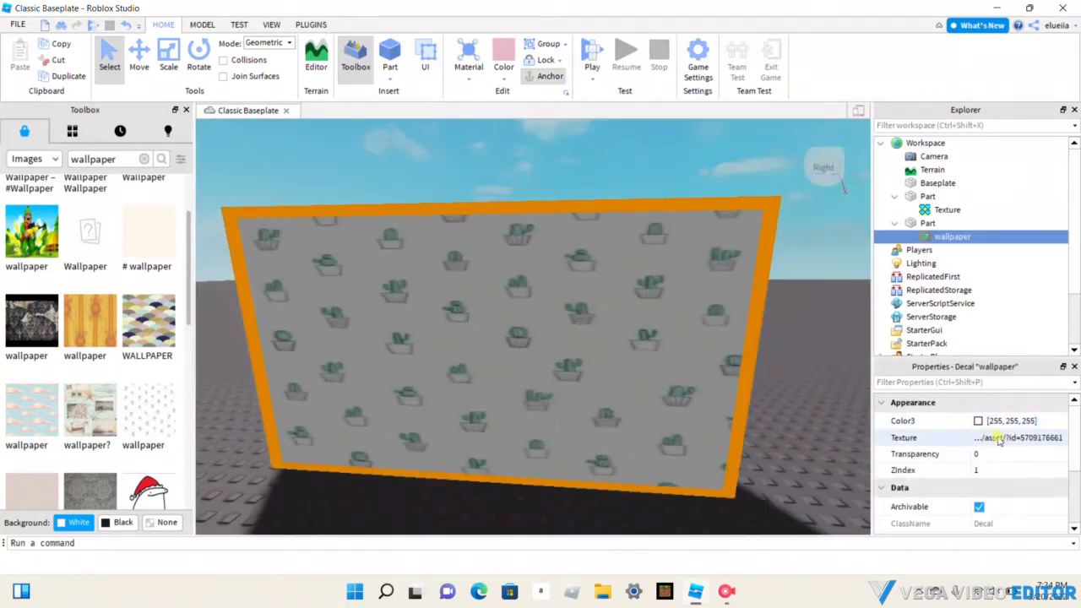
pyautogui.doubleClick(1017, 437)
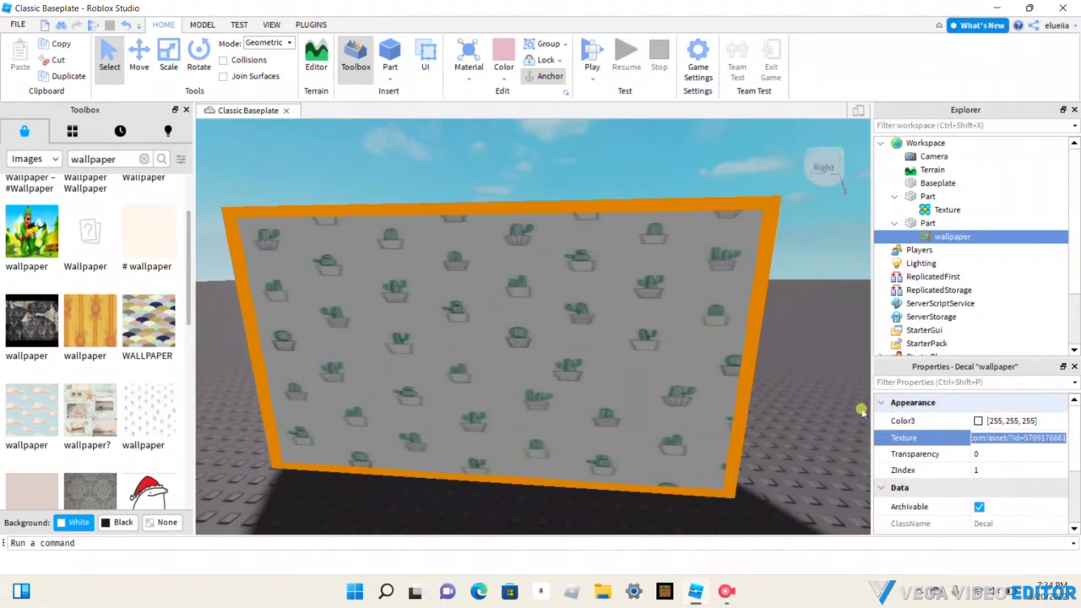
pyautogui.click(946, 210)
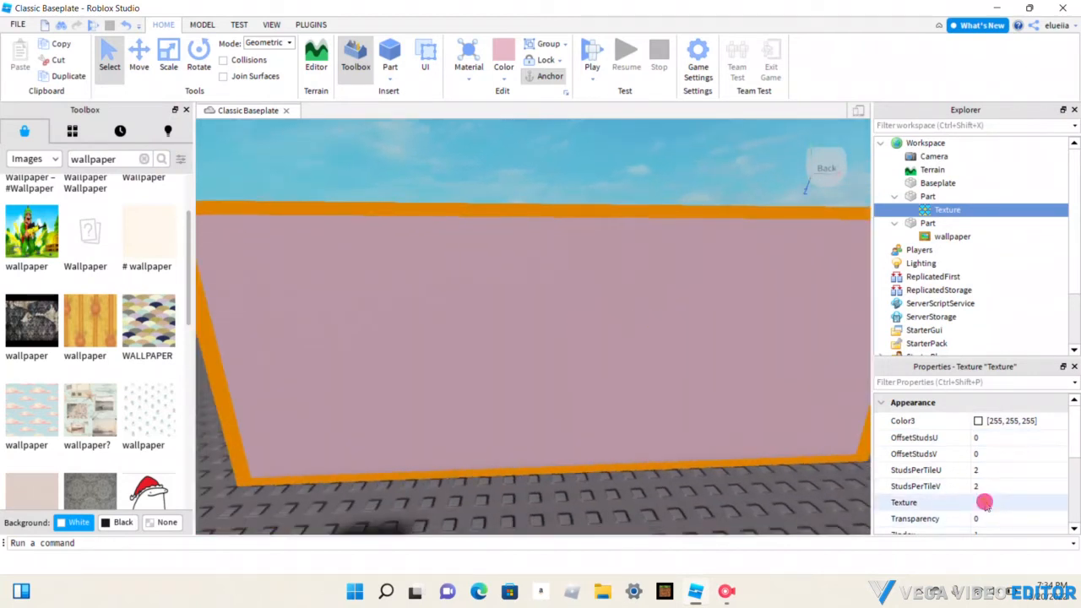
# Step: Paste the wallpaper asset id into the Texture's image so the wall tiles the pattern
pyautogui.click(920, 503)
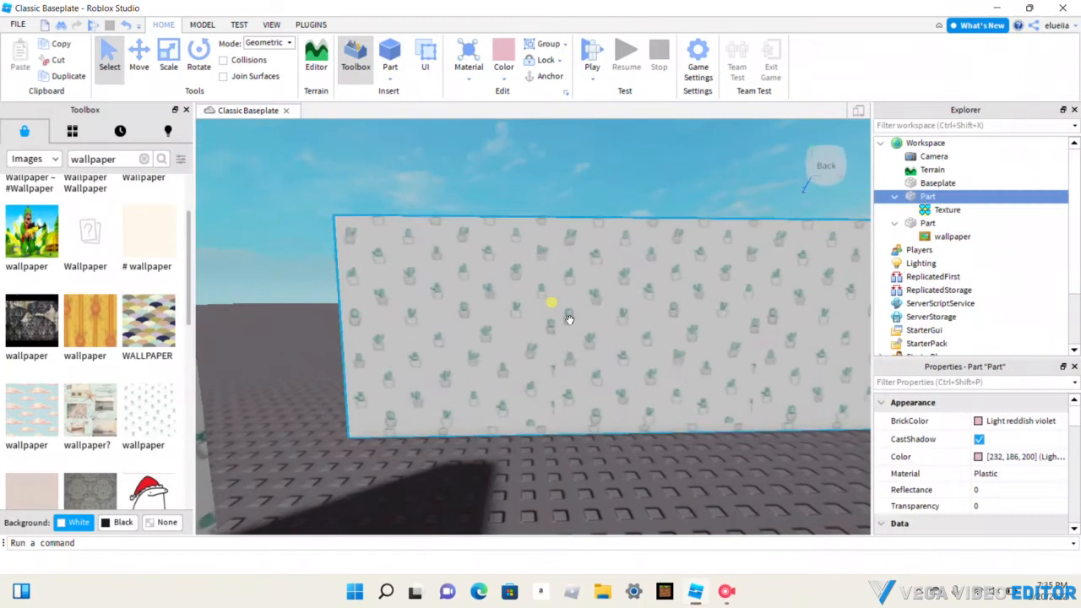
pyautogui.click(169, 54)
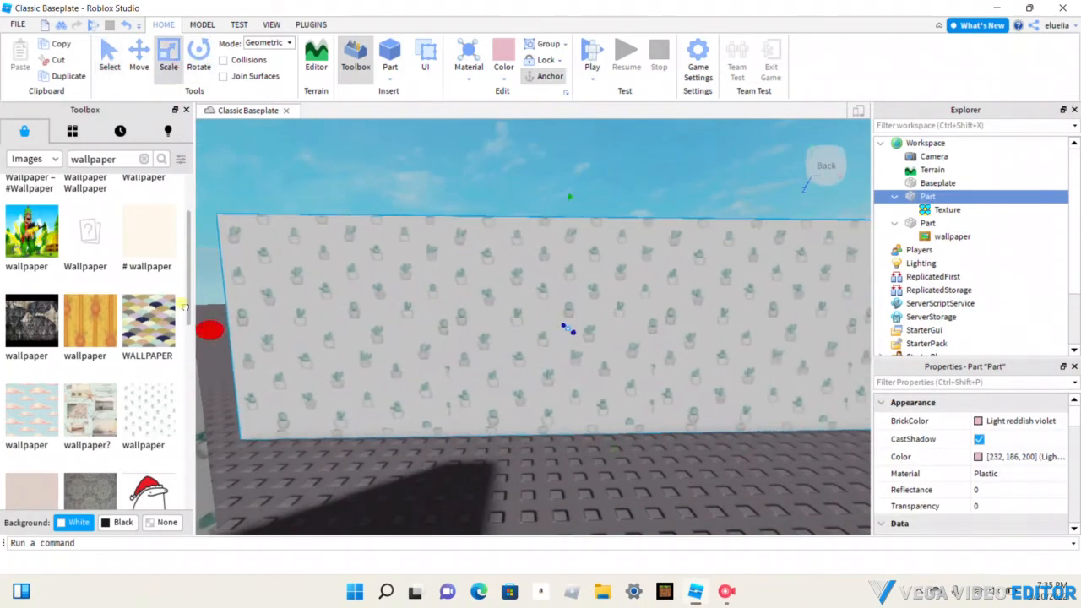